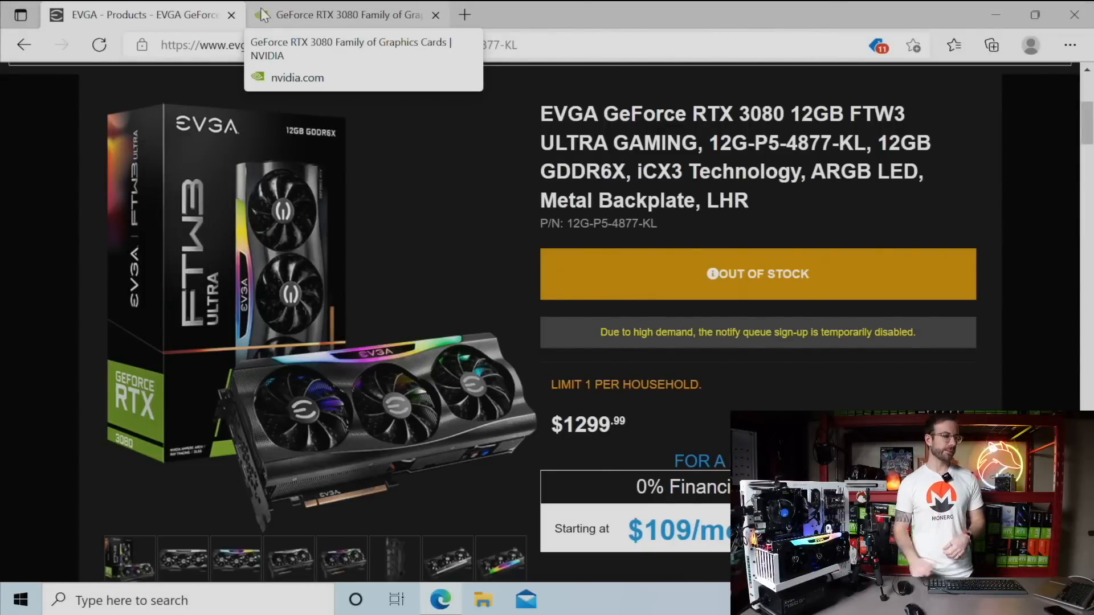
pyautogui.moveTo(234, 304)
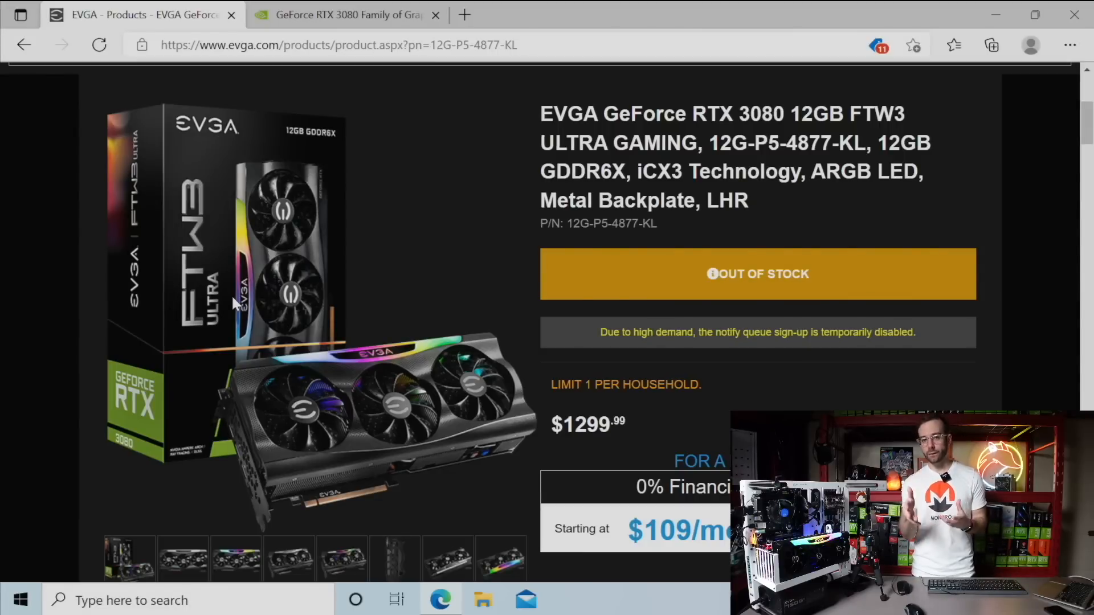
# Step: Bring up NVIDIA's RTX 3080 family spec table and scroll through the 3080 Ti vs 3080 comparison
pyautogui.click(345, 15)
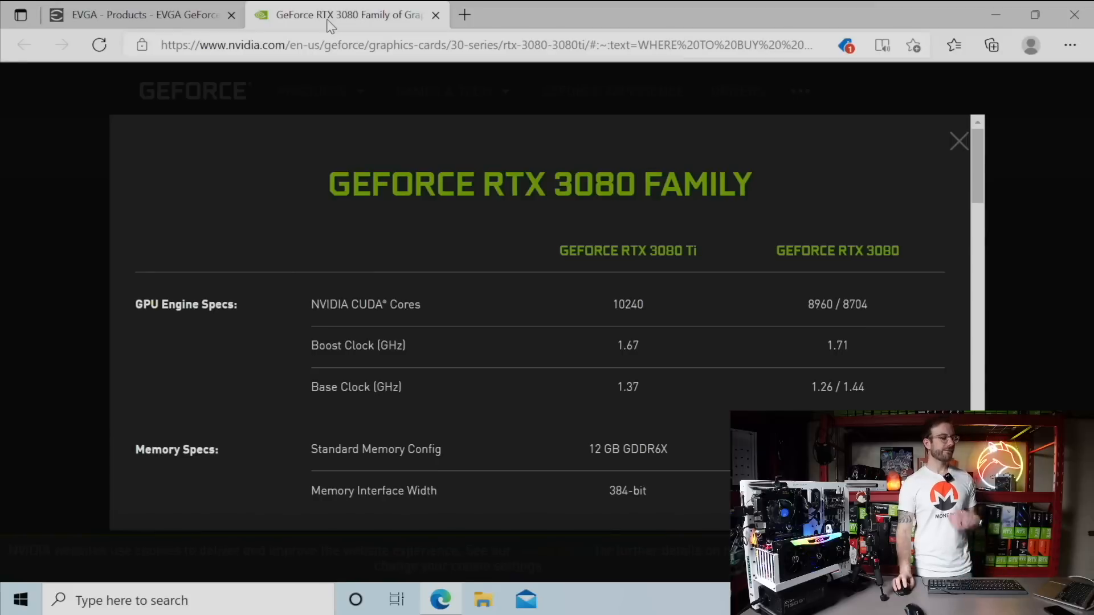
pyautogui.moveTo(708, 224)
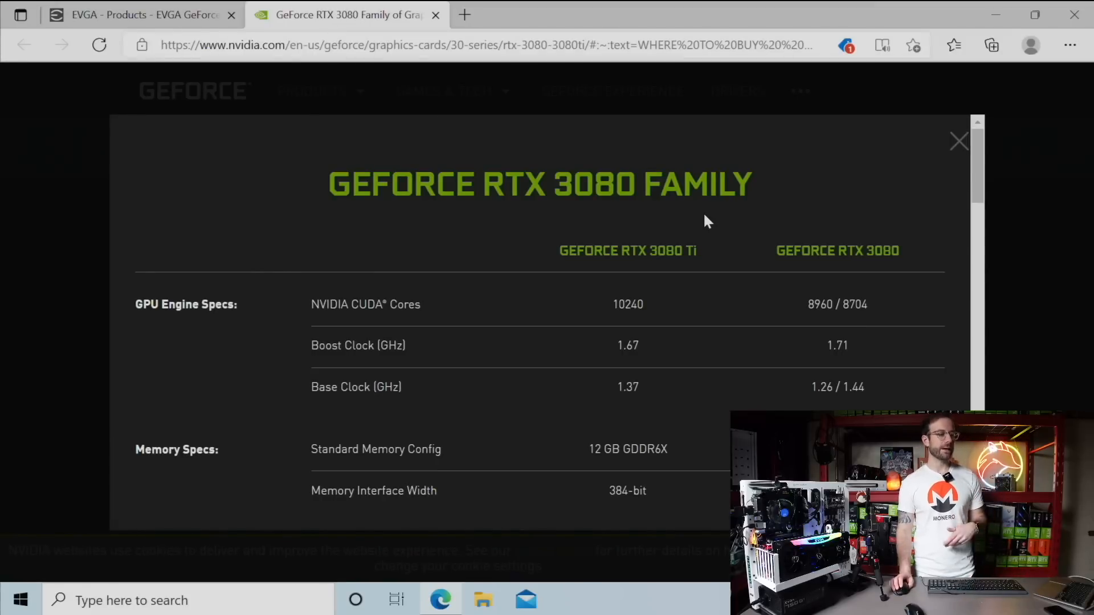
pyautogui.scroll(-3)
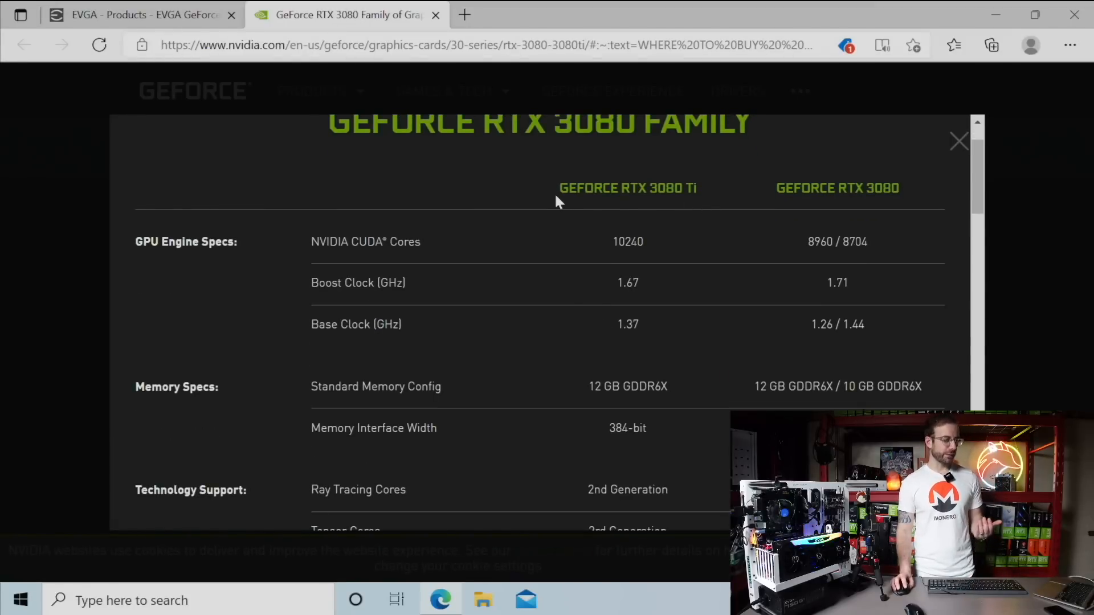
pyautogui.scroll(-3)
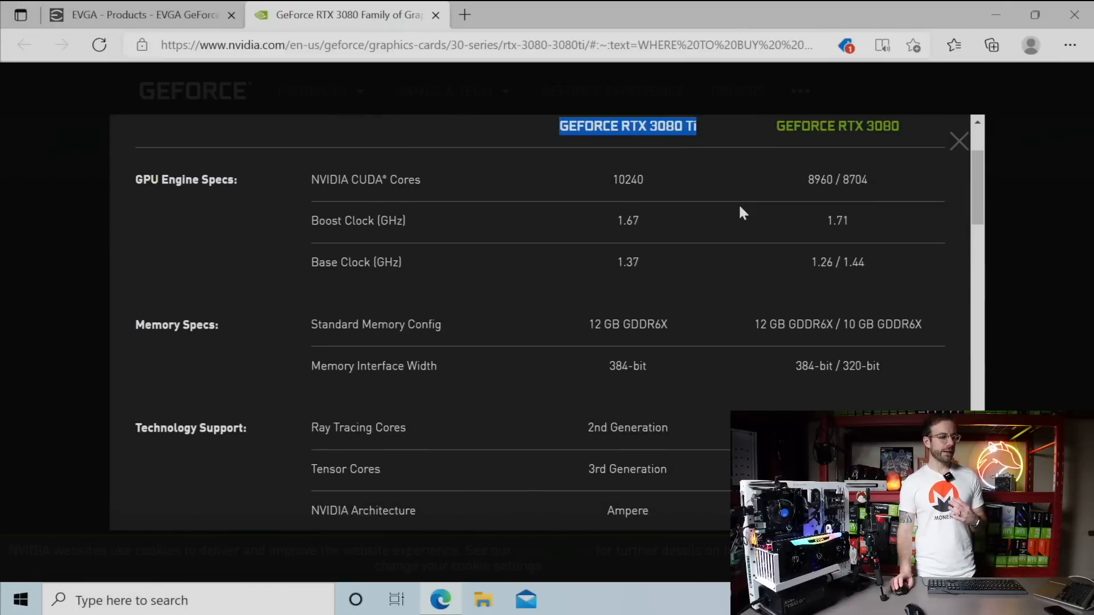
pyautogui.scroll(3)
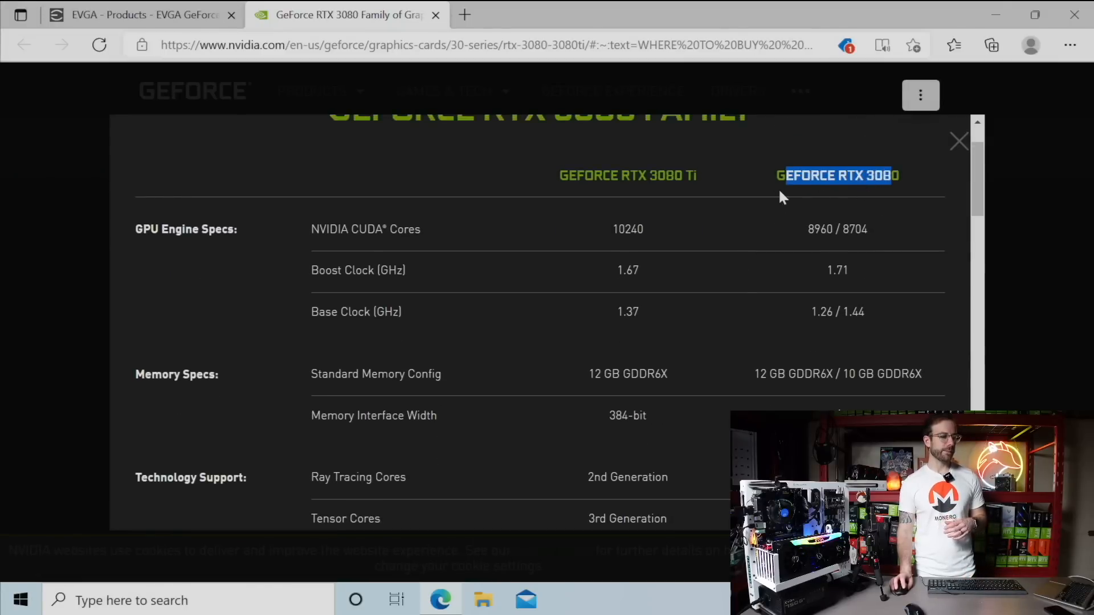
pyautogui.scroll(-3)
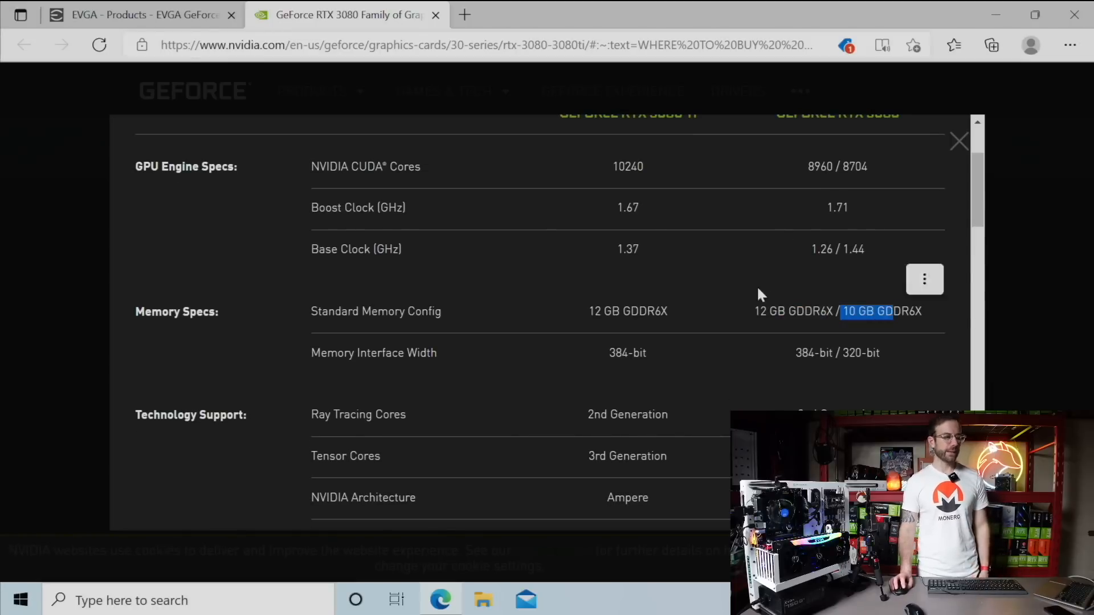
pyautogui.scroll(3)
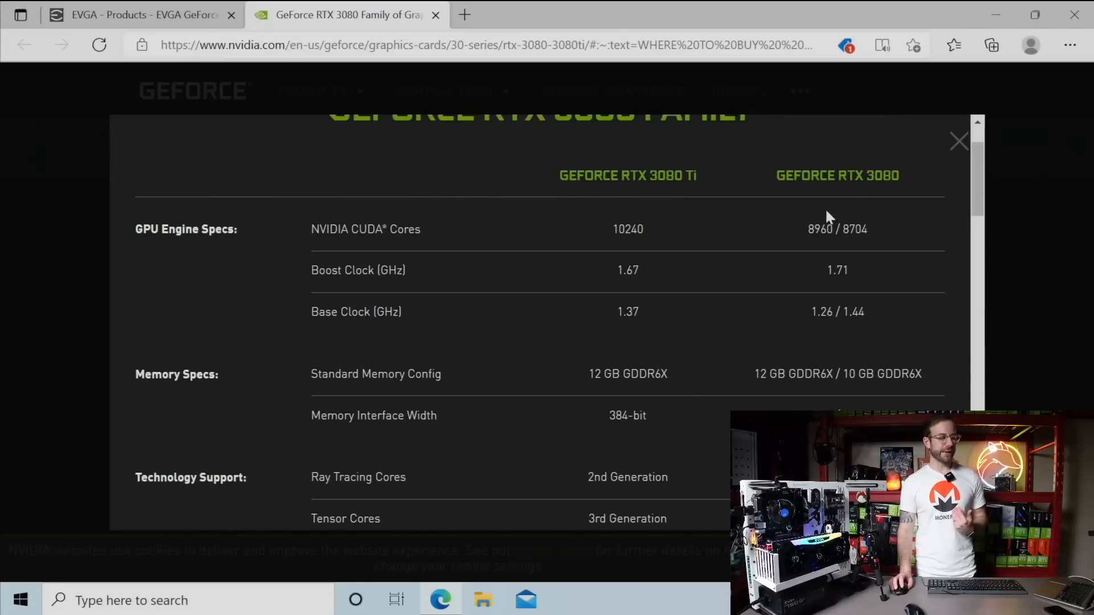
pyautogui.scroll(-3)
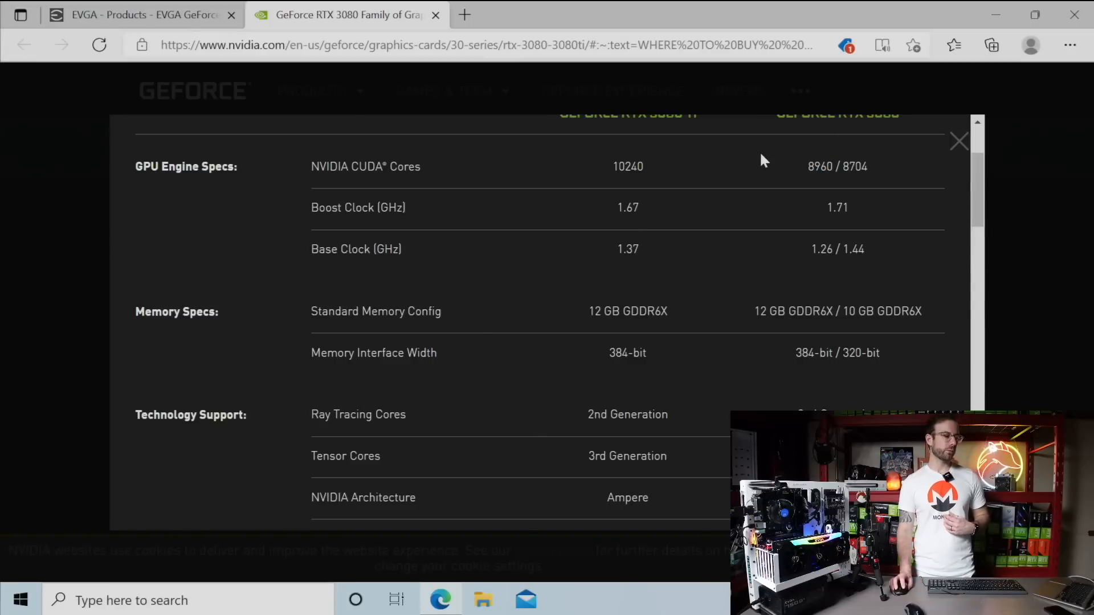
pyautogui.moveTo(790, 266)
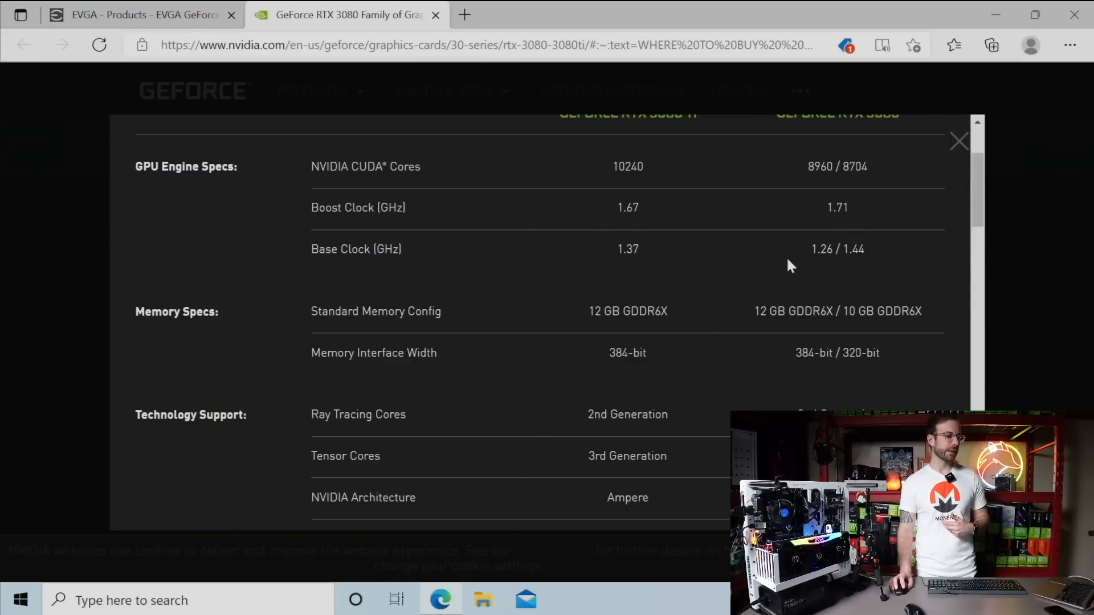
pyautogui.scroll(-3)
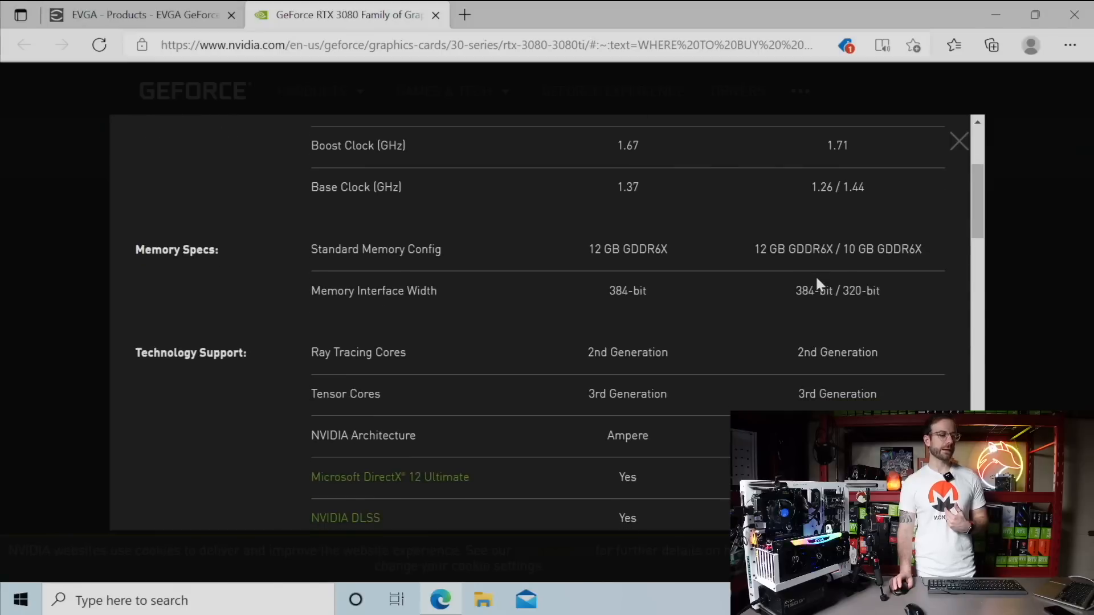
pyautogui.scroll(-3)
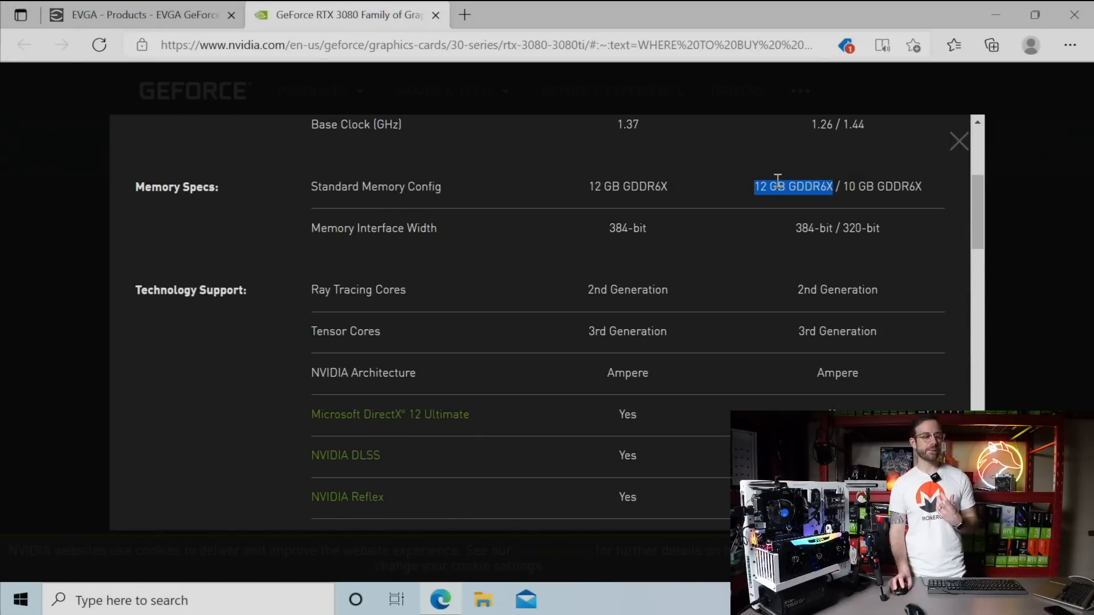
pyautogui.moveTo(781, 234)
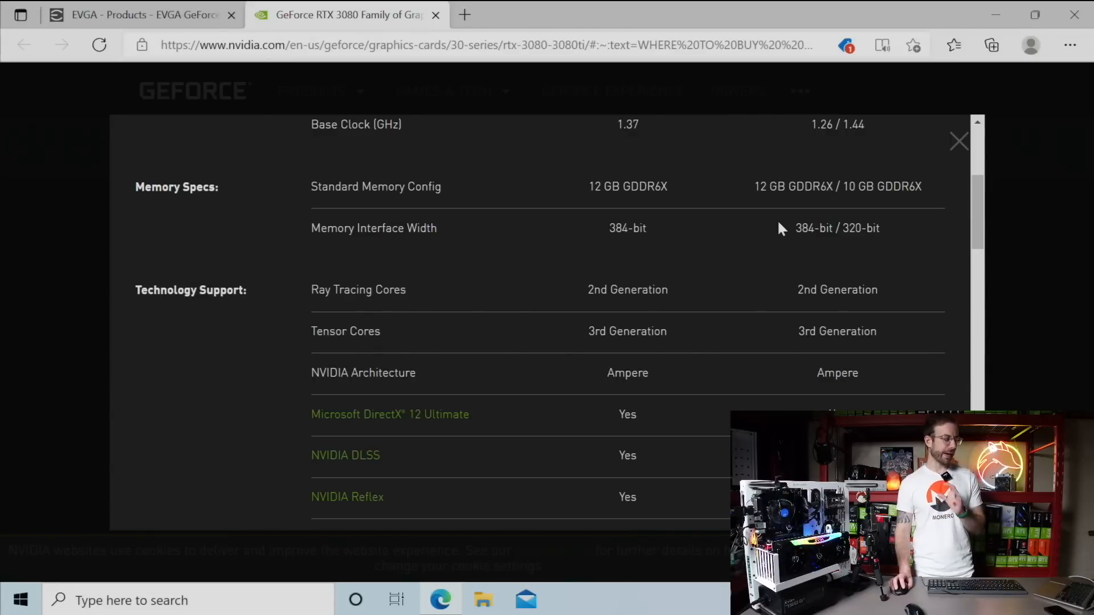
pyautogui.moveTo(797, 230)
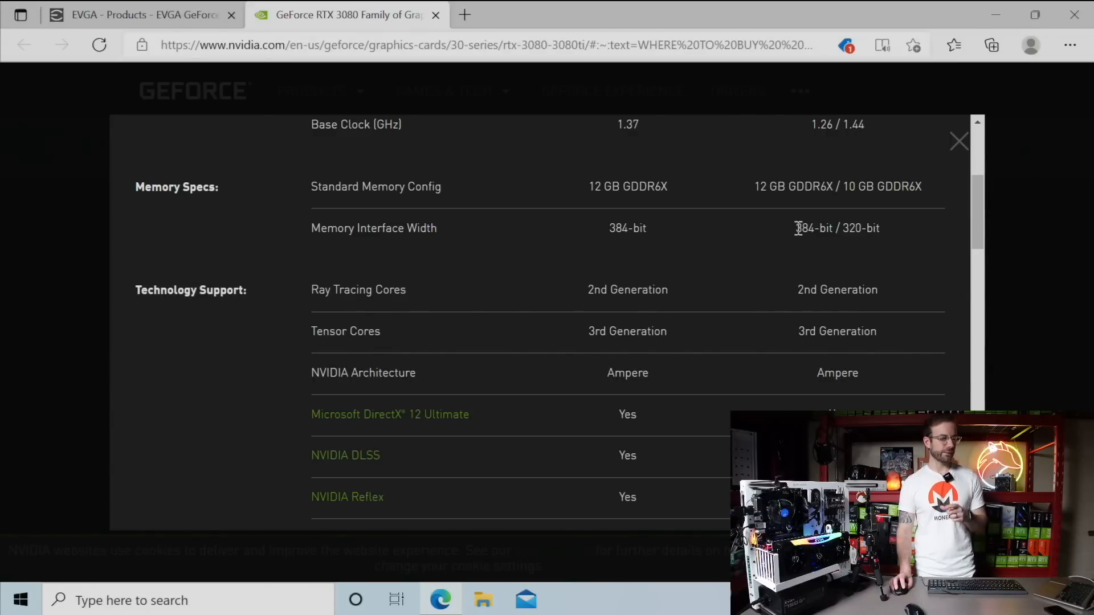
# Step: Highlight the 384-bit memory interface width and the 3080 Ti's 10240 CUDA cores
pyautogui.doubleClick(806, 228)
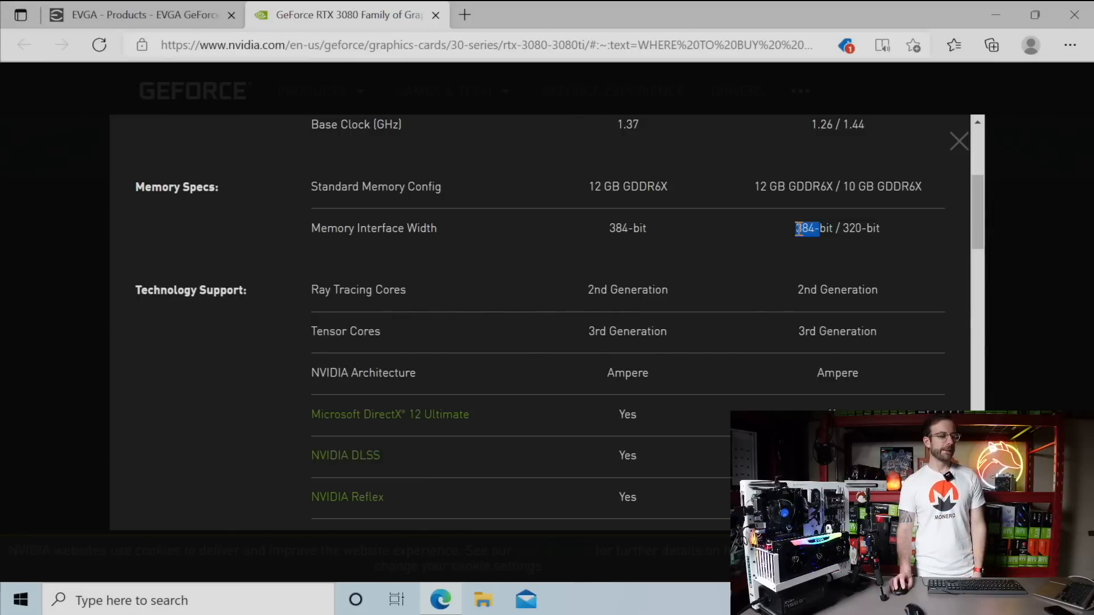
pyautogui.scroll(3)
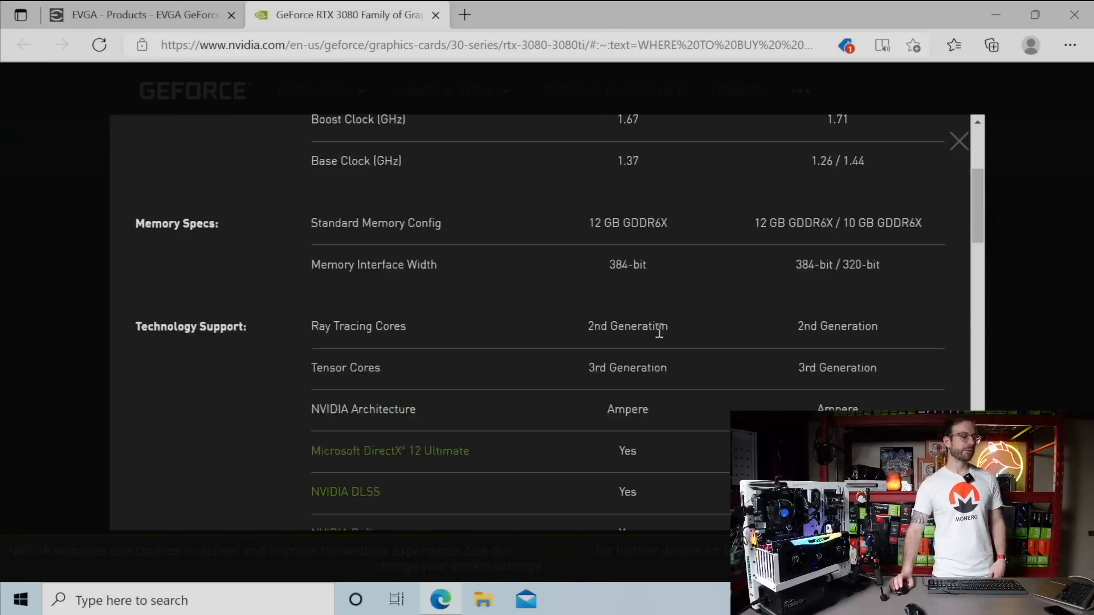
pyautogui.scroll(3)
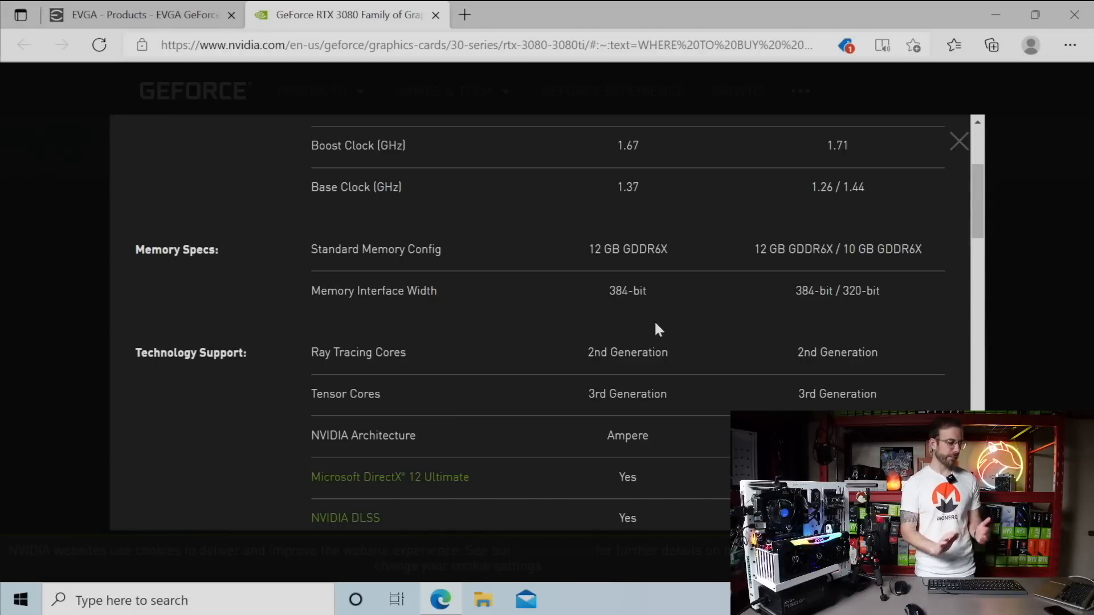
pyautogui.scroll(3)
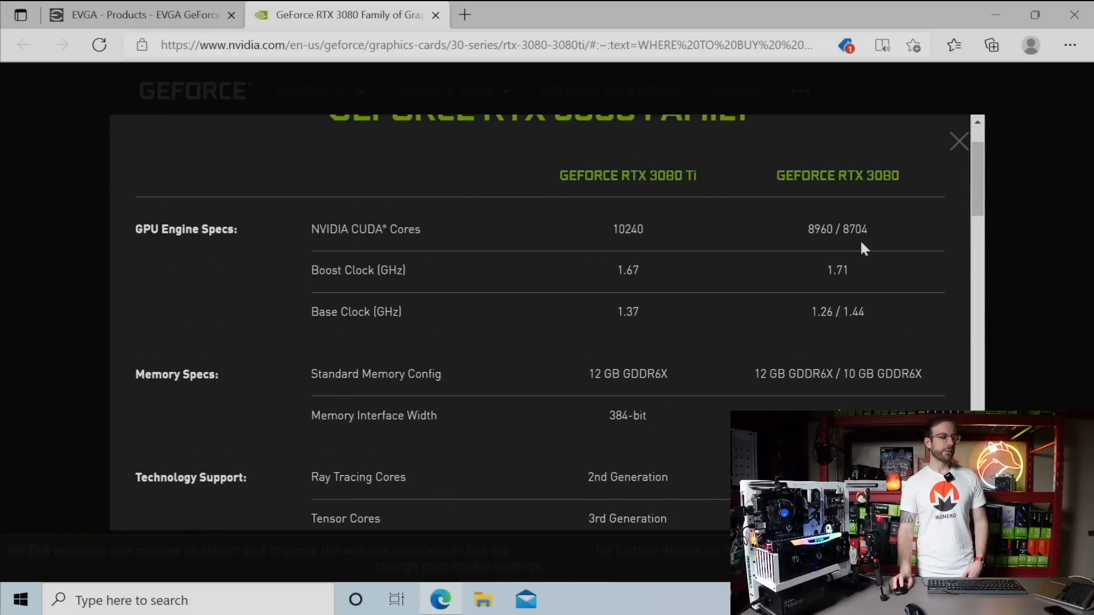
pyautogui.moveTo(723, 212)
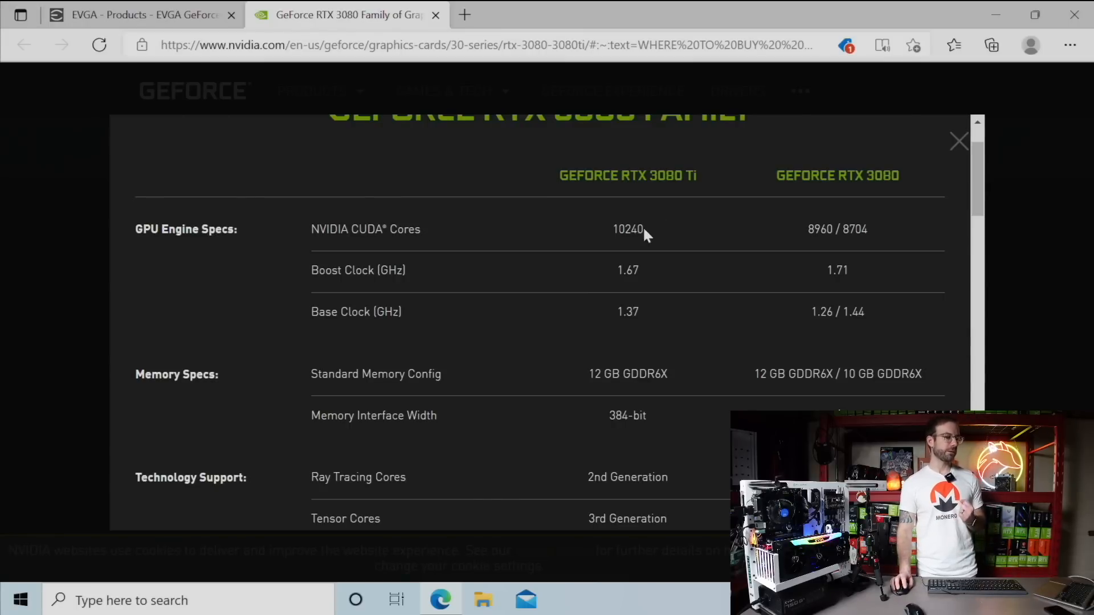
pyautogui.doubleClick(627, 229)
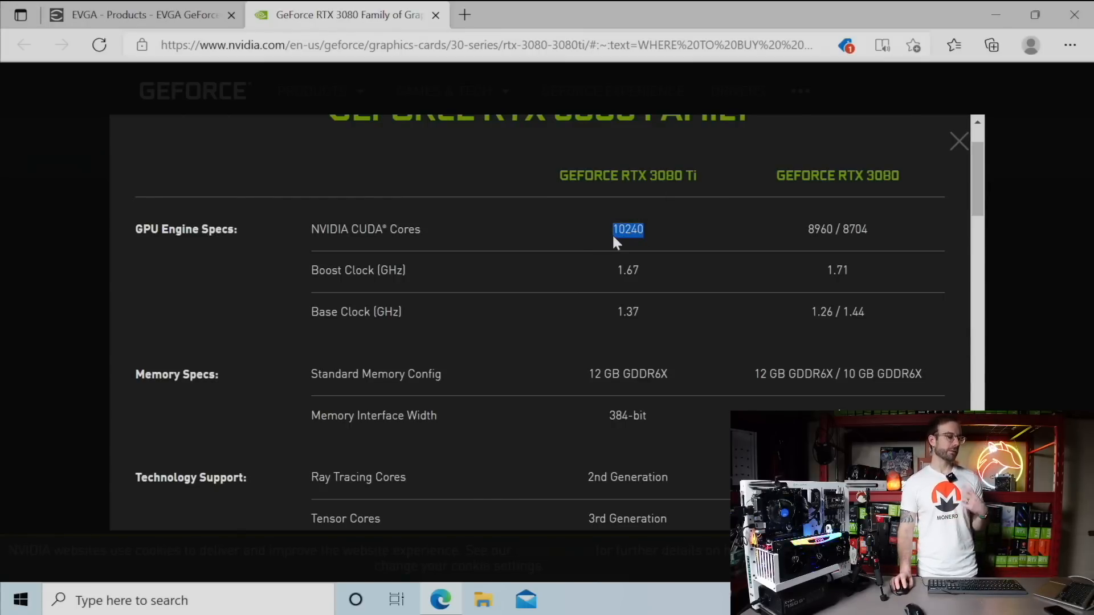
pyautogui.moveTo(588, 288)
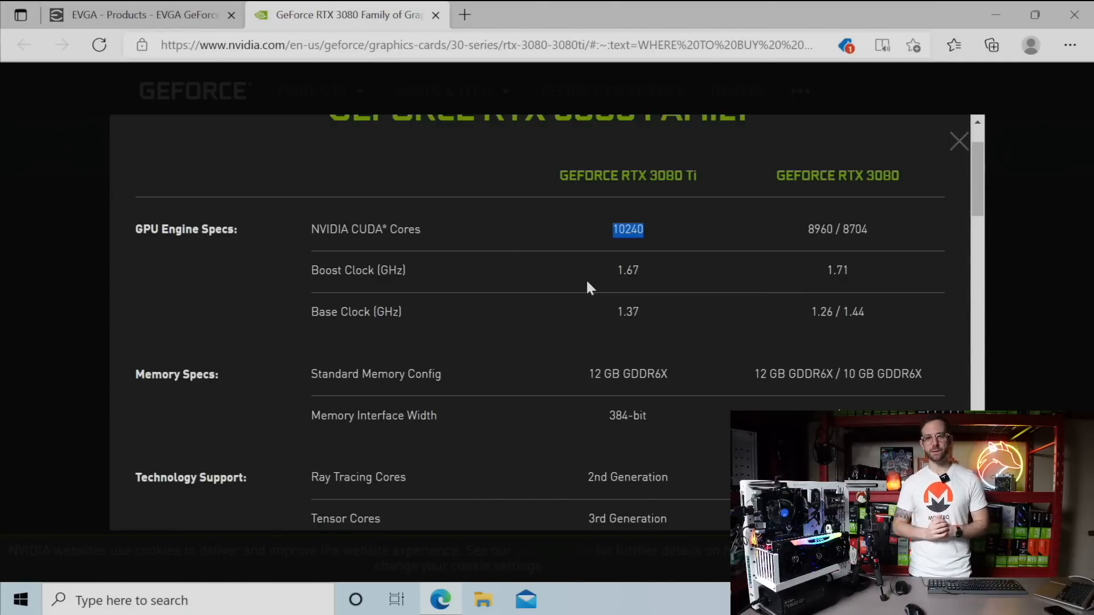
# Step: Show the Hive OS Testbench worker mining ethash at 64.06 MH/s and 221 W
pyautogui.click(342, 14)
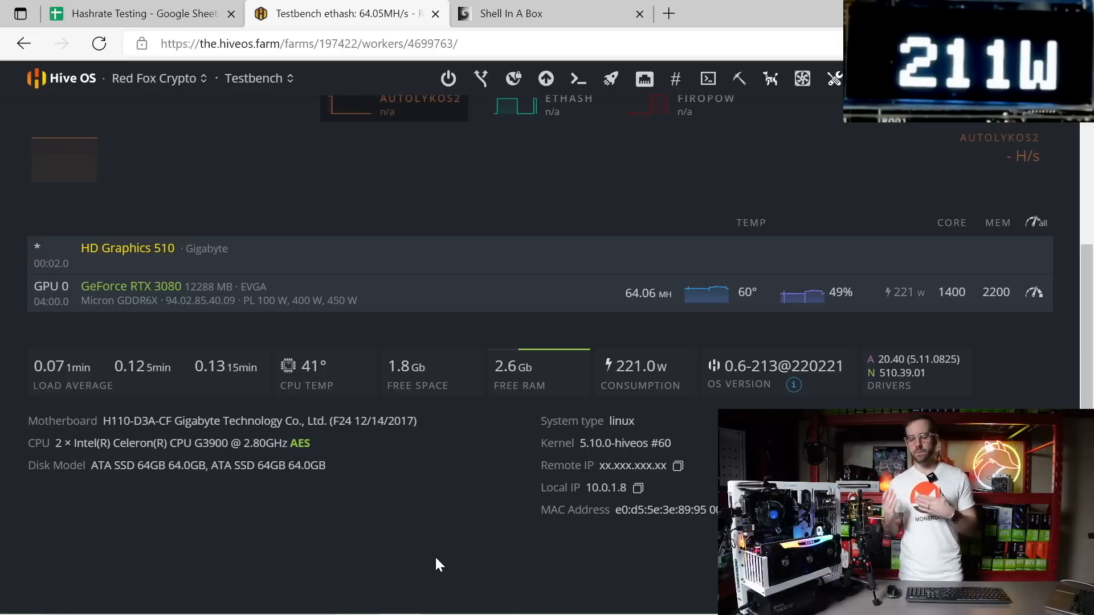
# Step: Check the teamblackminer output, then view the Testbench worker on kawpow at 58.18 MH/s, 378 W
pyautogui.click(551, 13)
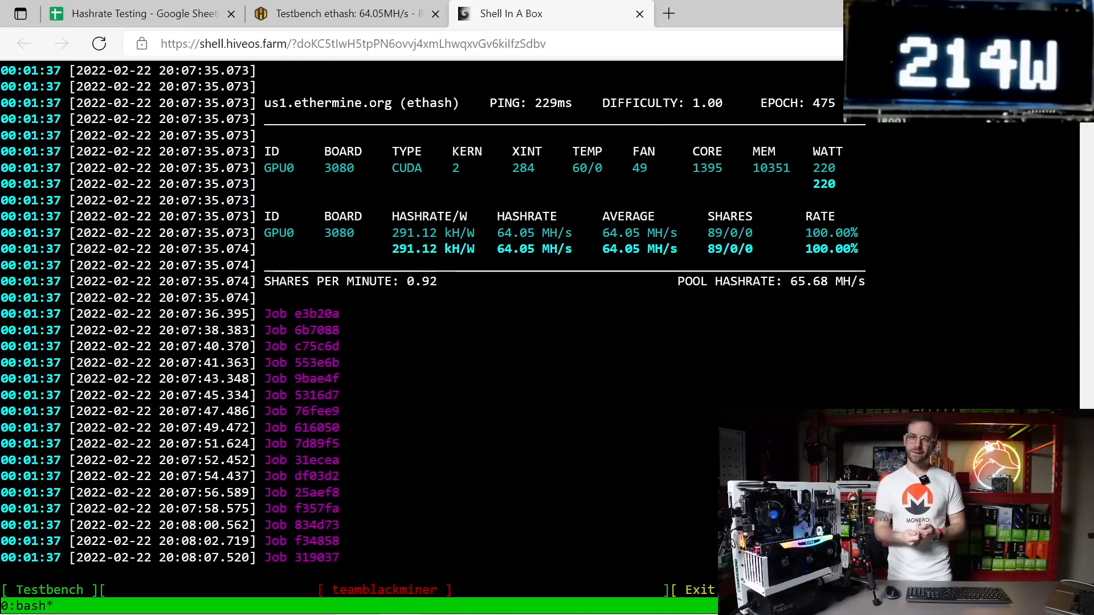
pyautogui.scroll(-3)
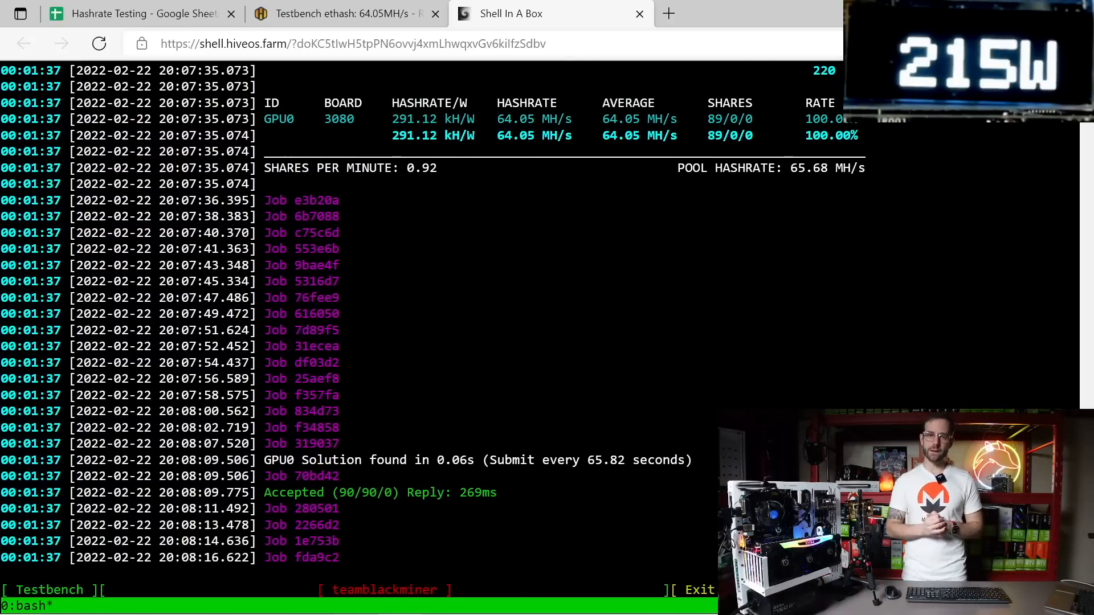
pyautogui.click(342, 13)
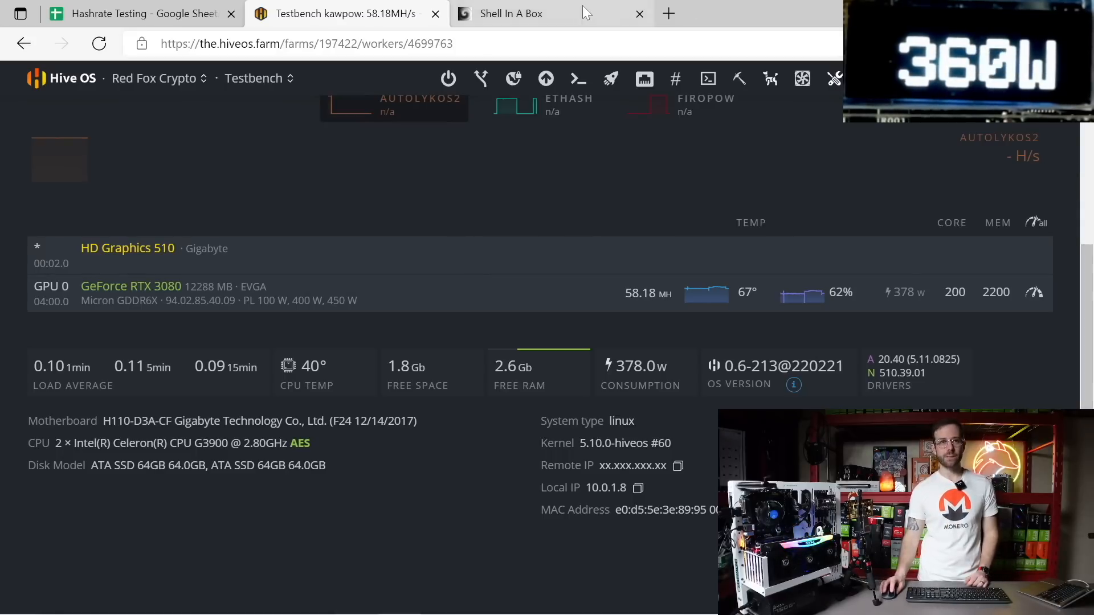
# Step: Check the t-rex output, then view the worker on equihash at 79.62 Sol, 260 W
pyautogui.click(510, 13)
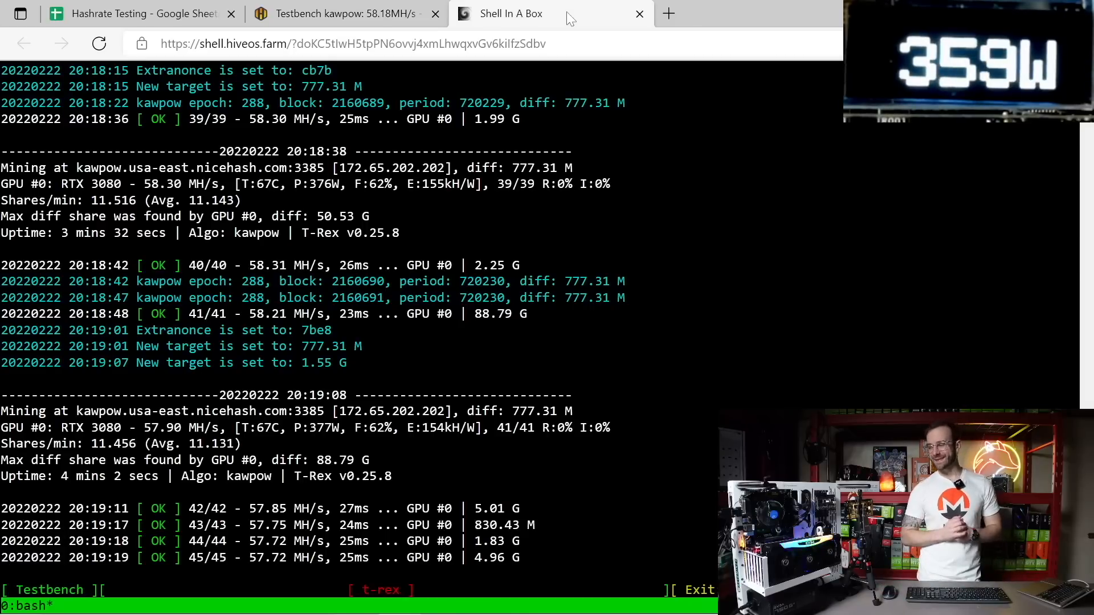
pyautogui.click(342, 13)
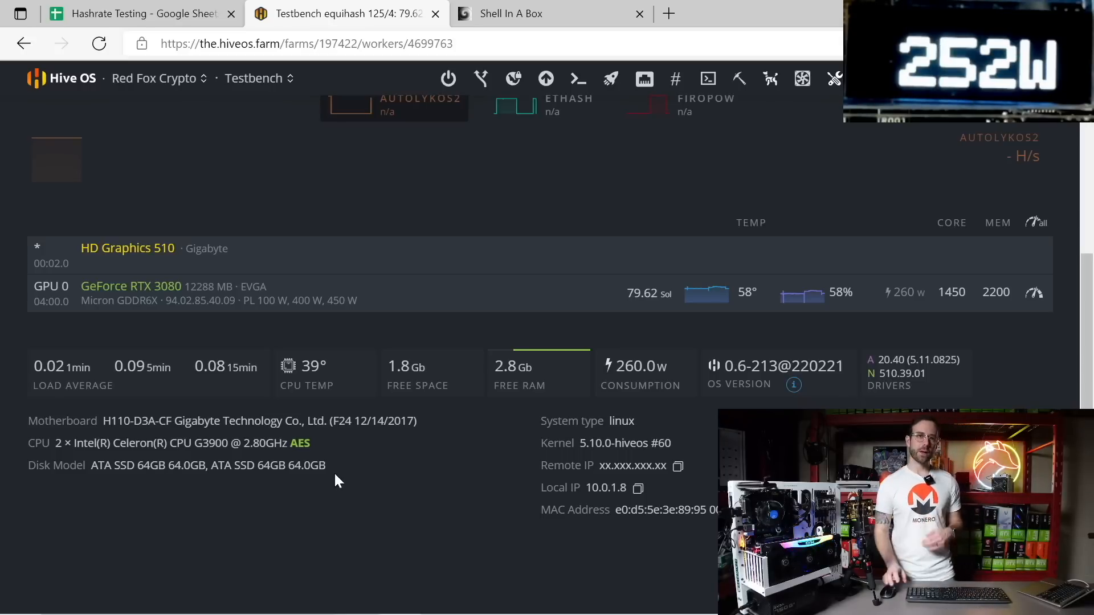
# Step: Check the miniz output, then show the Hashrate Testing sheet with FLUX at 79 Sol, 254 W
pyautogui.click(519, 13)
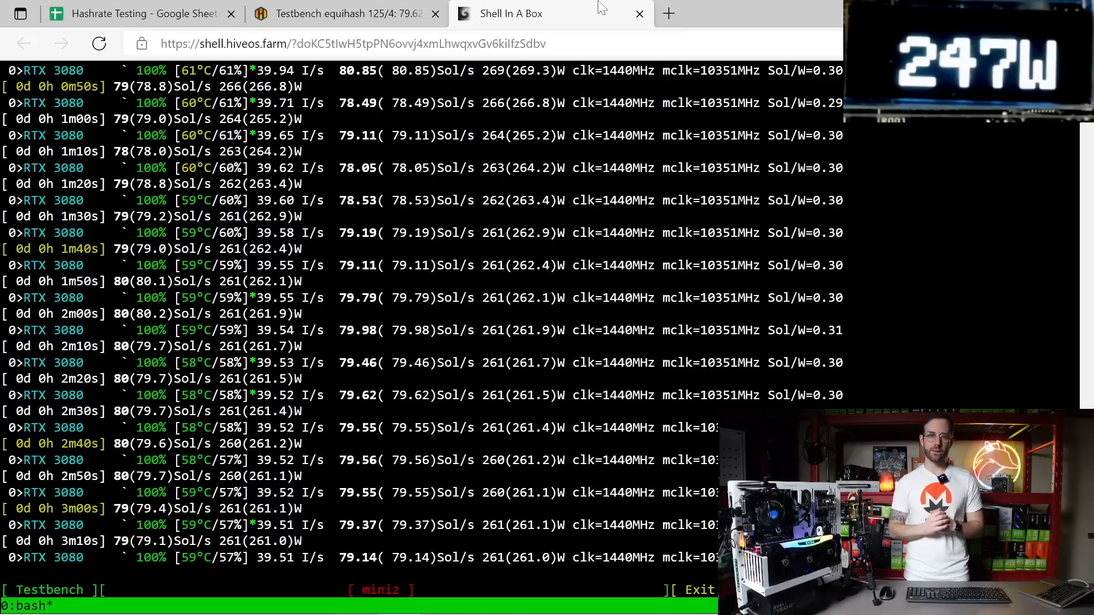
pyautogui.click(133, 13)
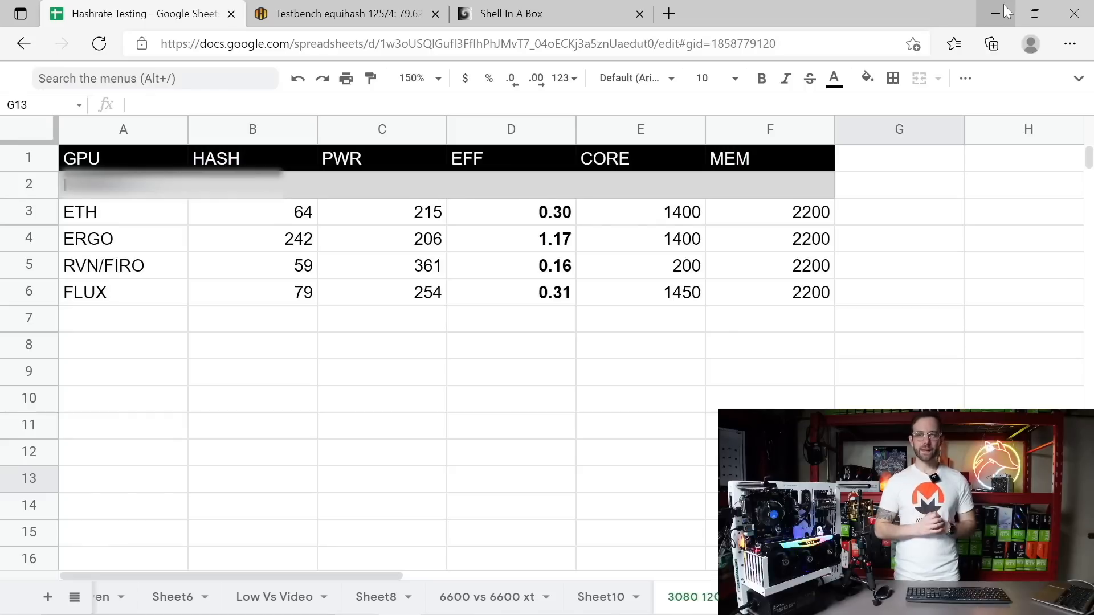